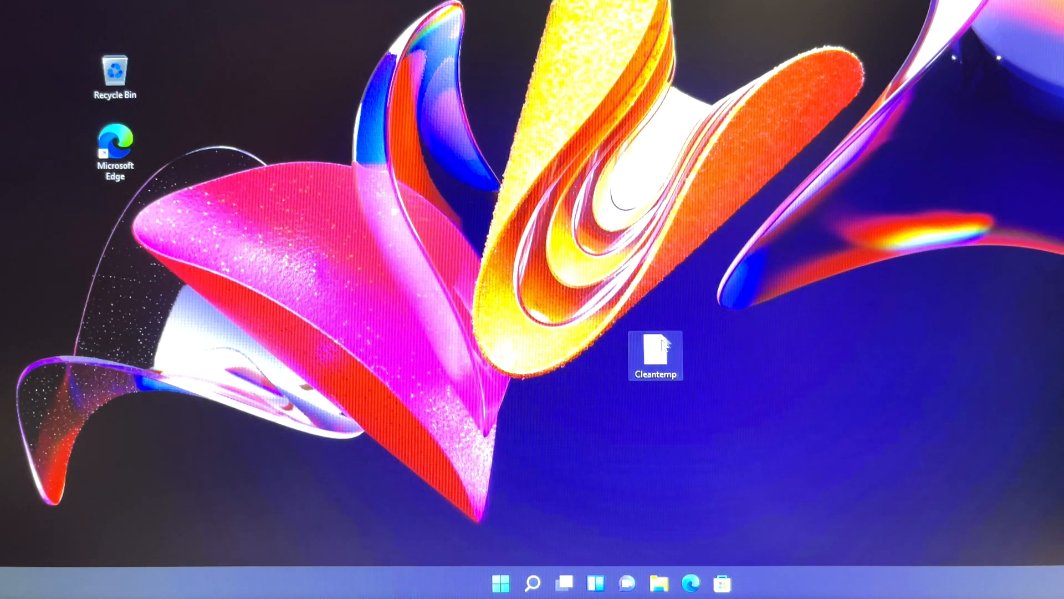
Open the Cleantemp script from the desktop in Notepad and start Save As
double_click(654, 356)
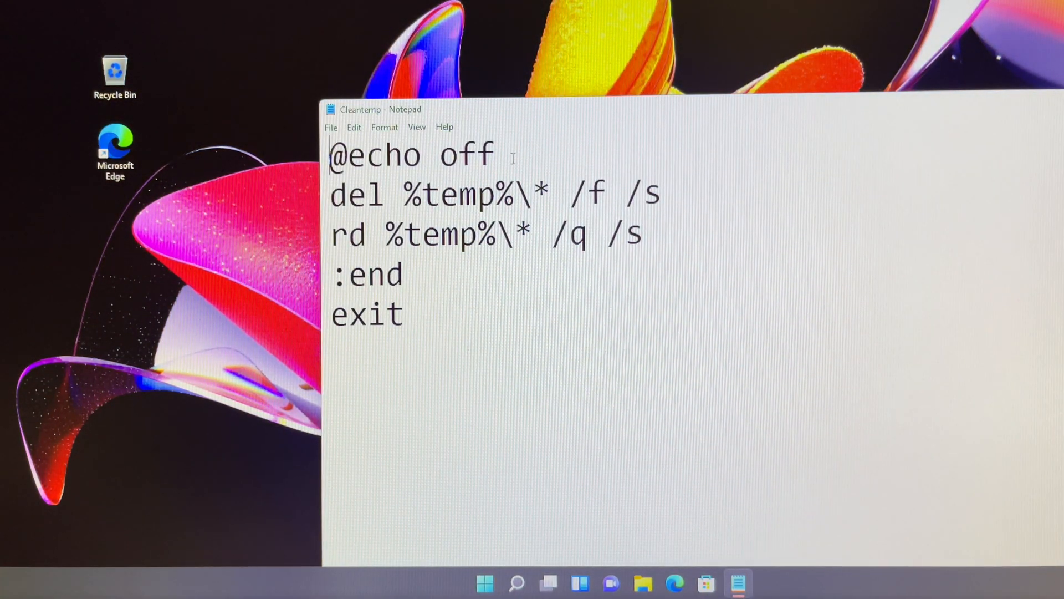
double_click(411, 155)
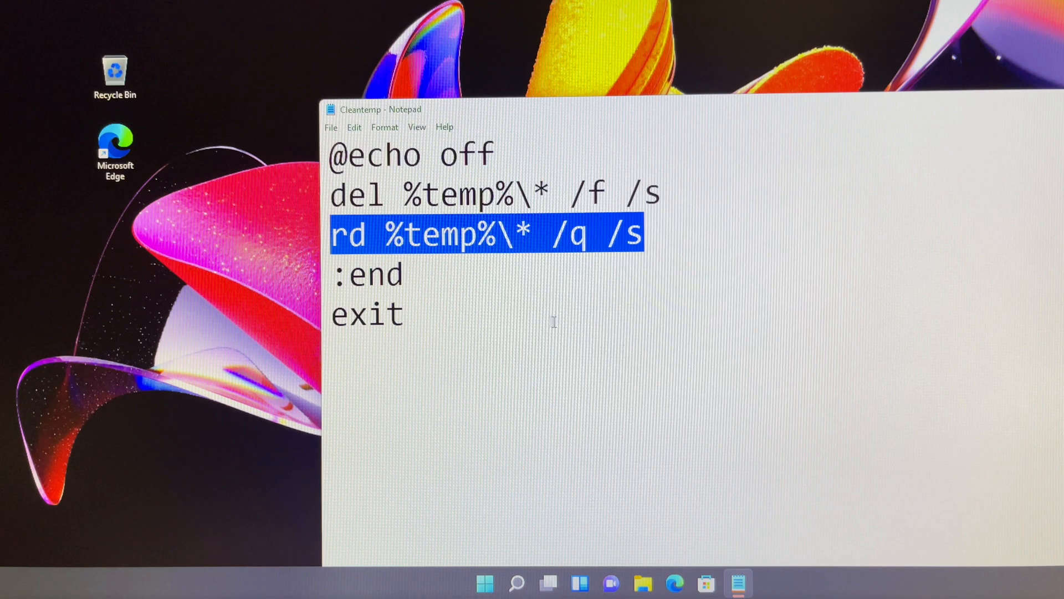
double_click(367, 274)
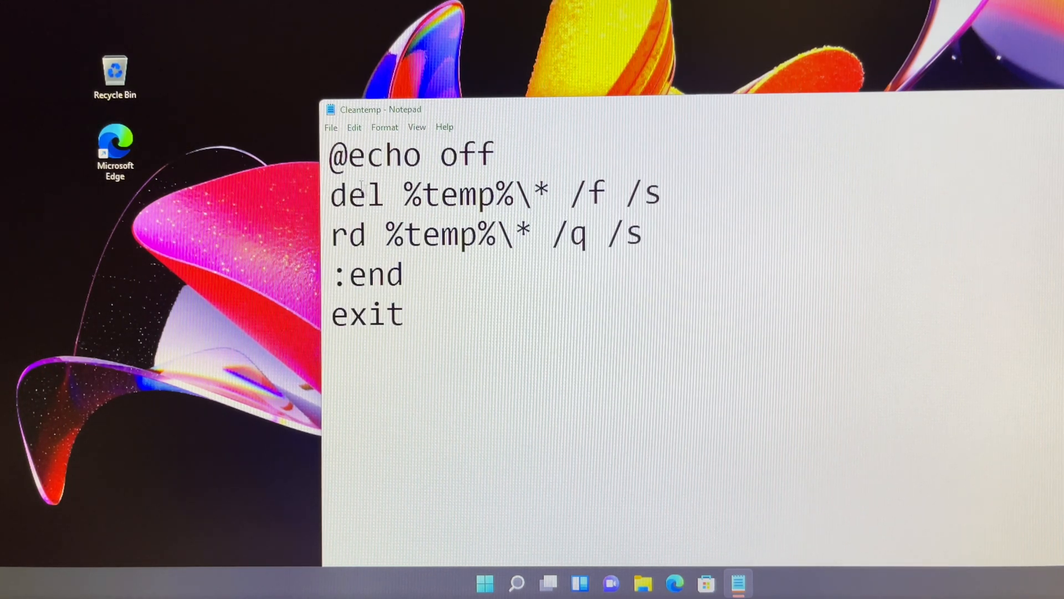
left_click(330, 127)
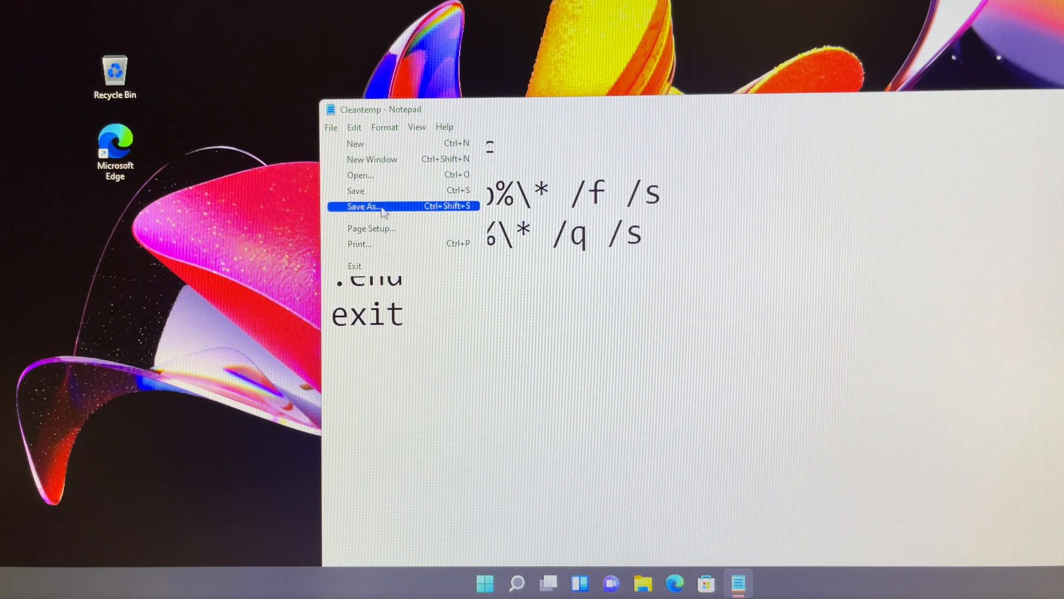
left_click(363, 206)
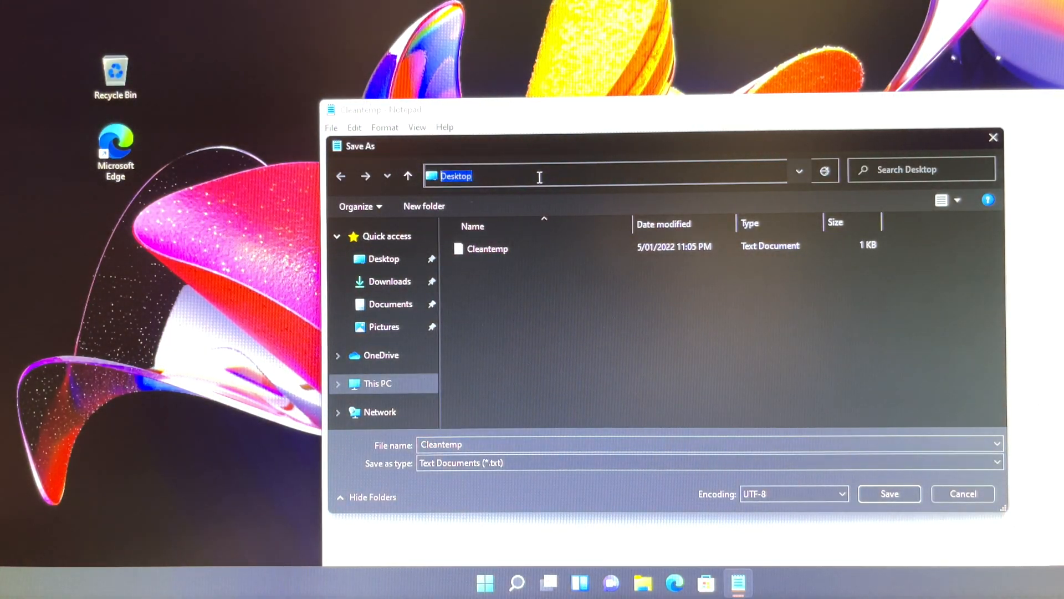
Save the script as Cleantemp.bat in the Startup folder and close Notepad
type("star")
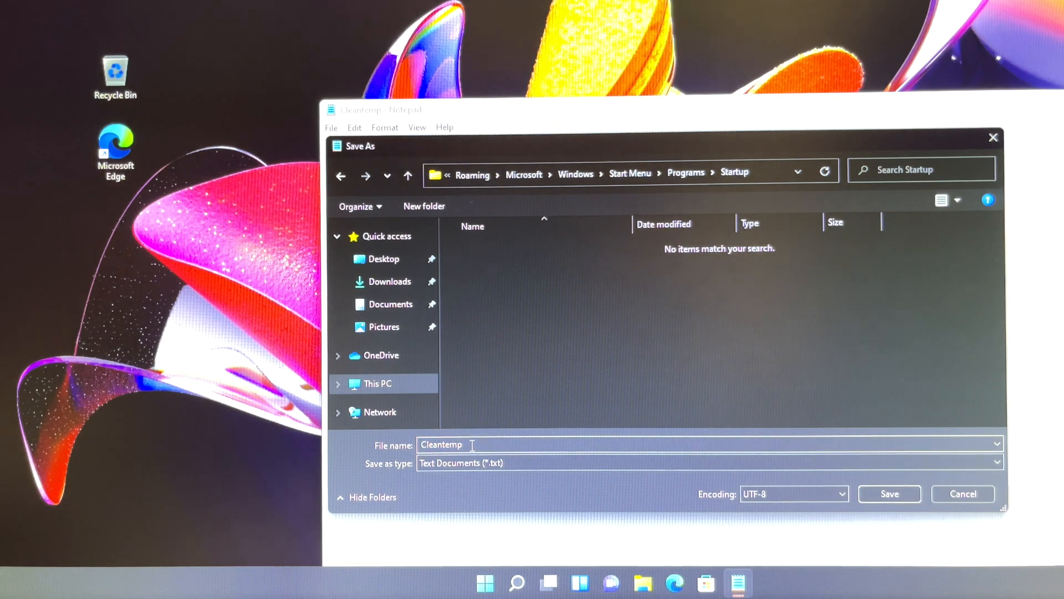
type(".ba")
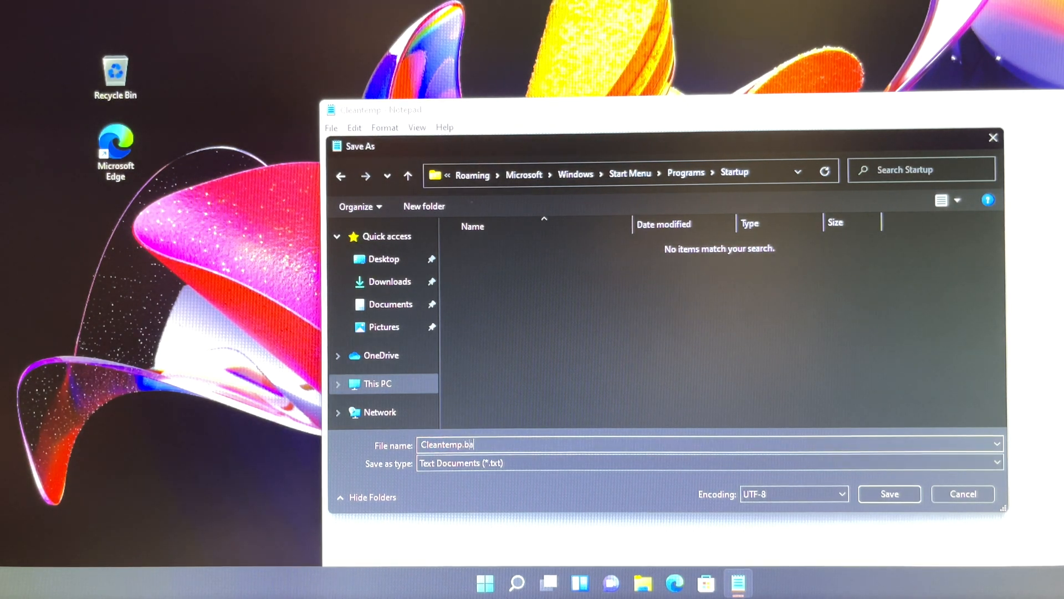
type("t")
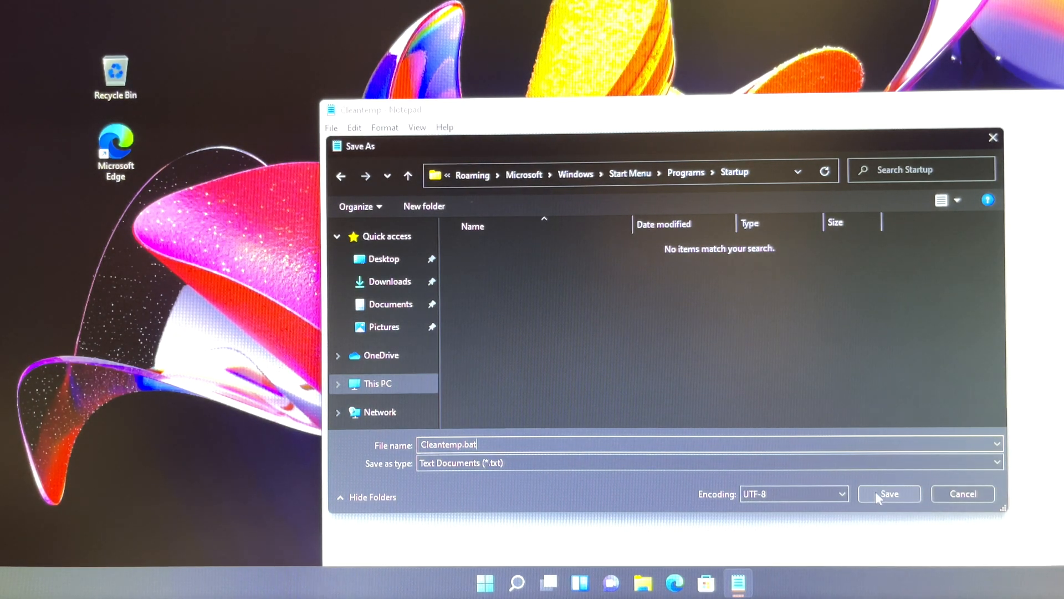
left_click(889, 493)
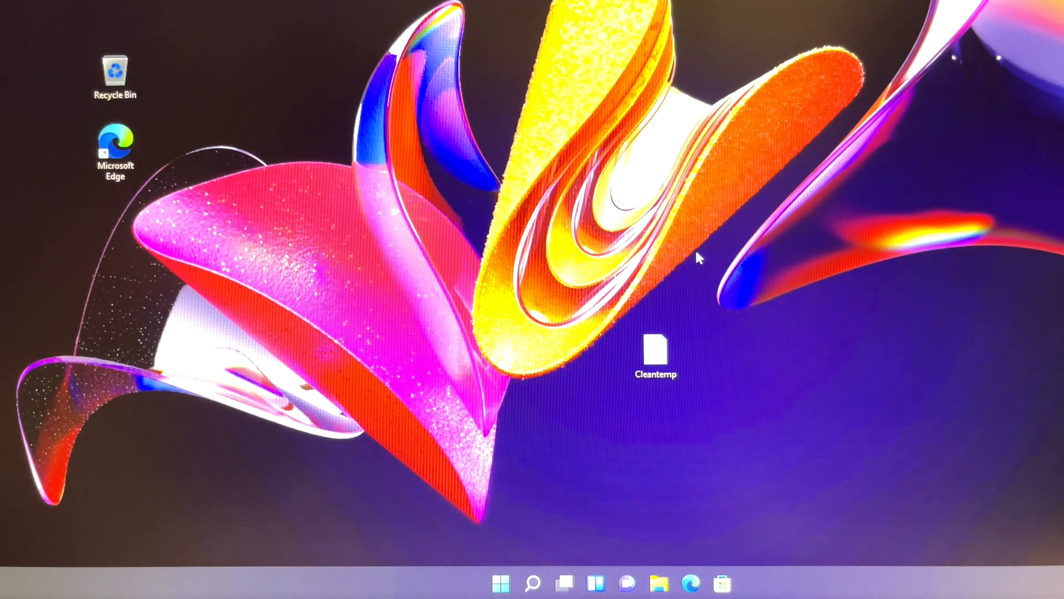
Open File Explorer and navigate to the Startup folder by typing 'startup'
left_click(658, 582)
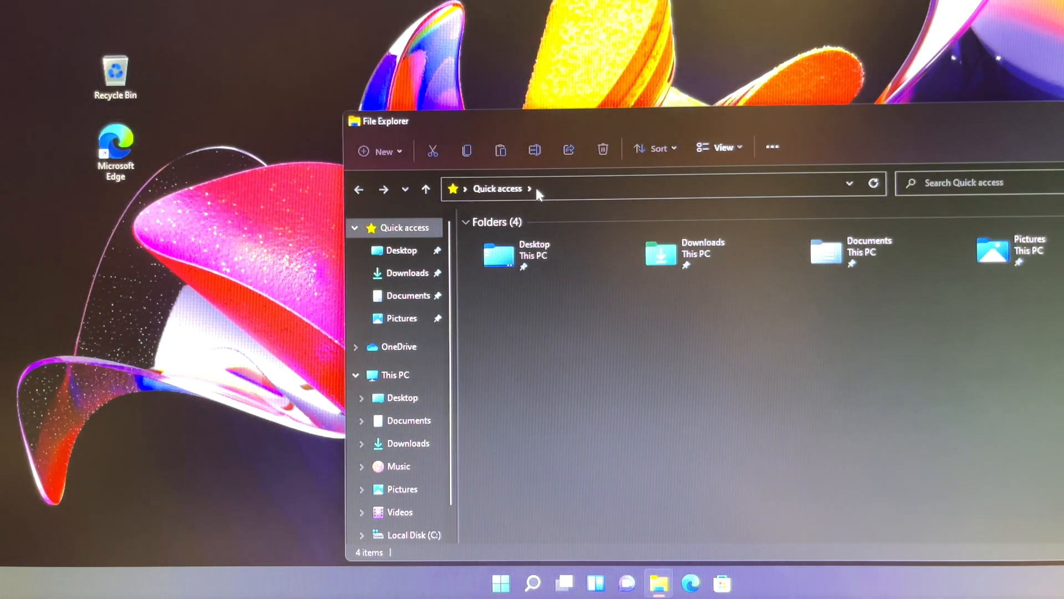
type("s")
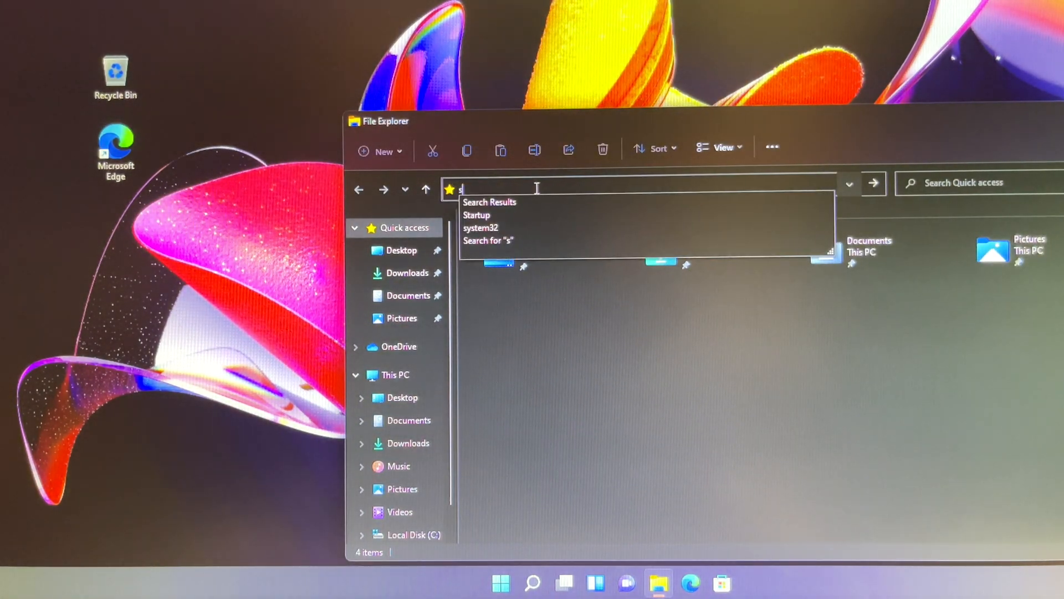
type("tart")
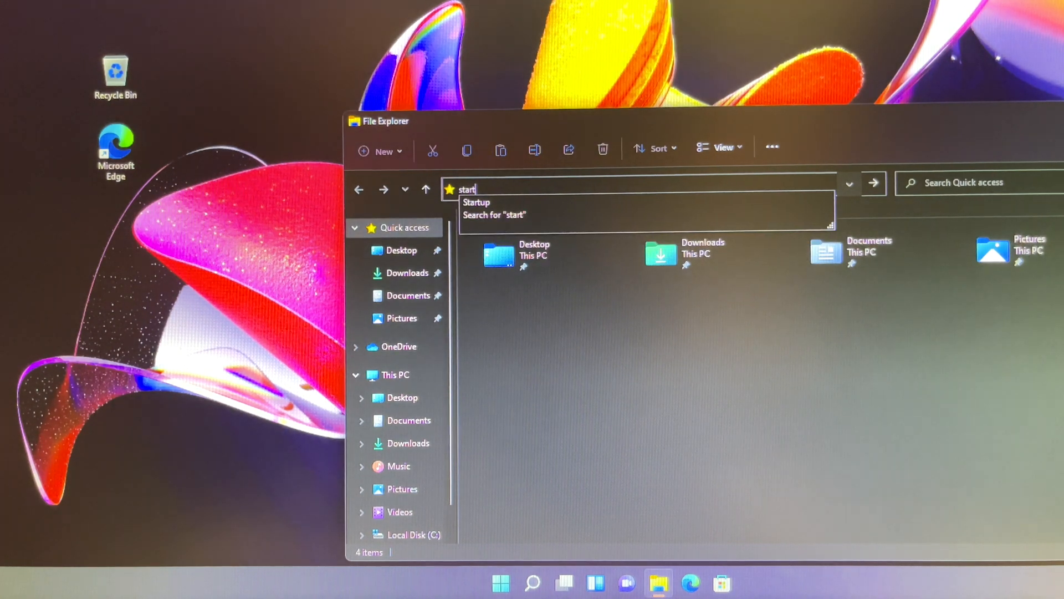
type("up")
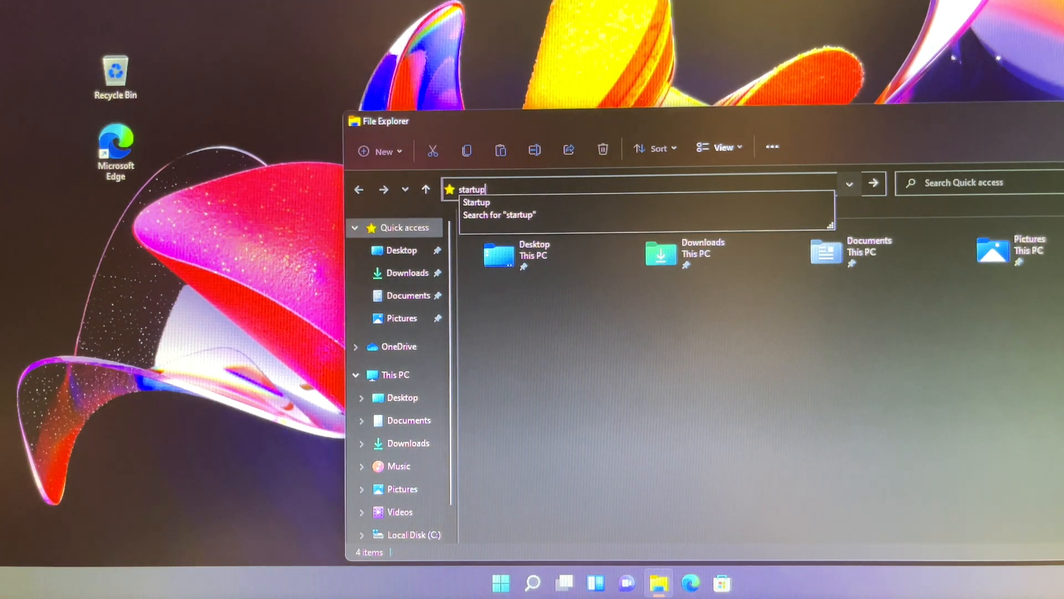
left_click(477, 203)
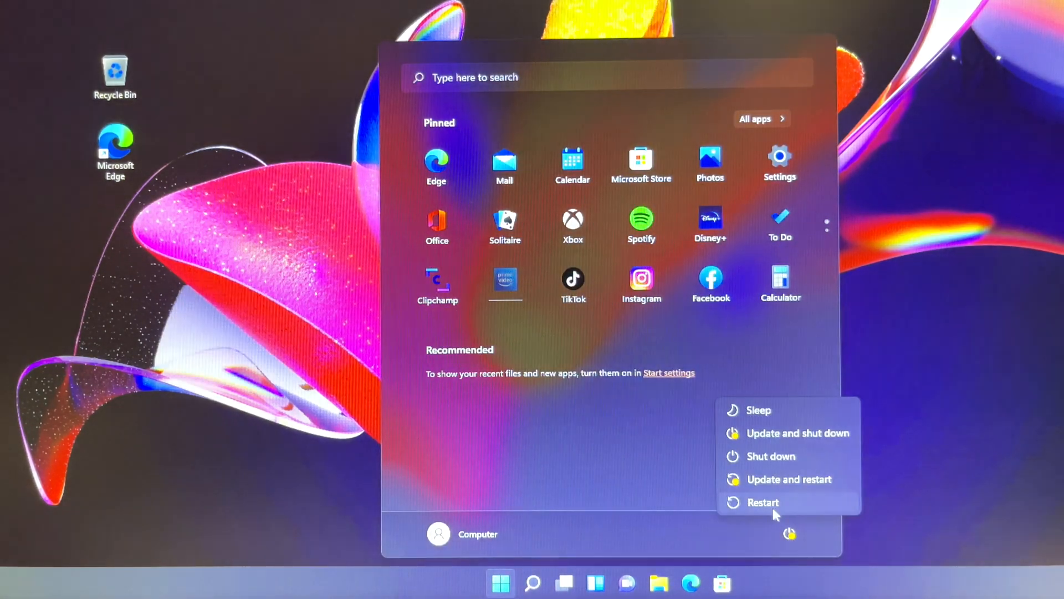
Restart Windows, then dismiss the lock screen and enter the password
left_click(763, 502)
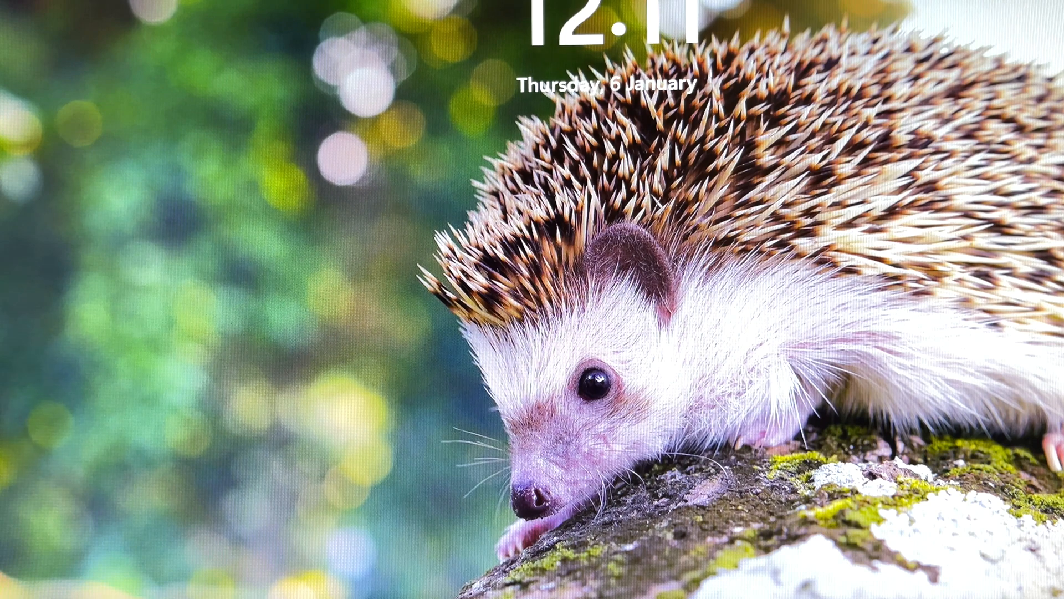
left_click(532, 299)
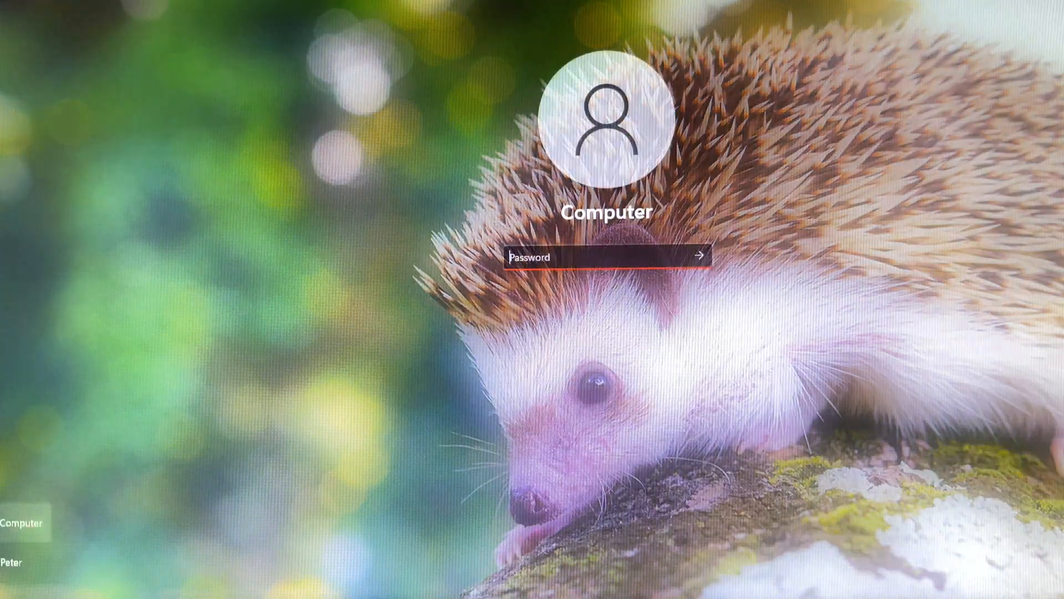
type("•")
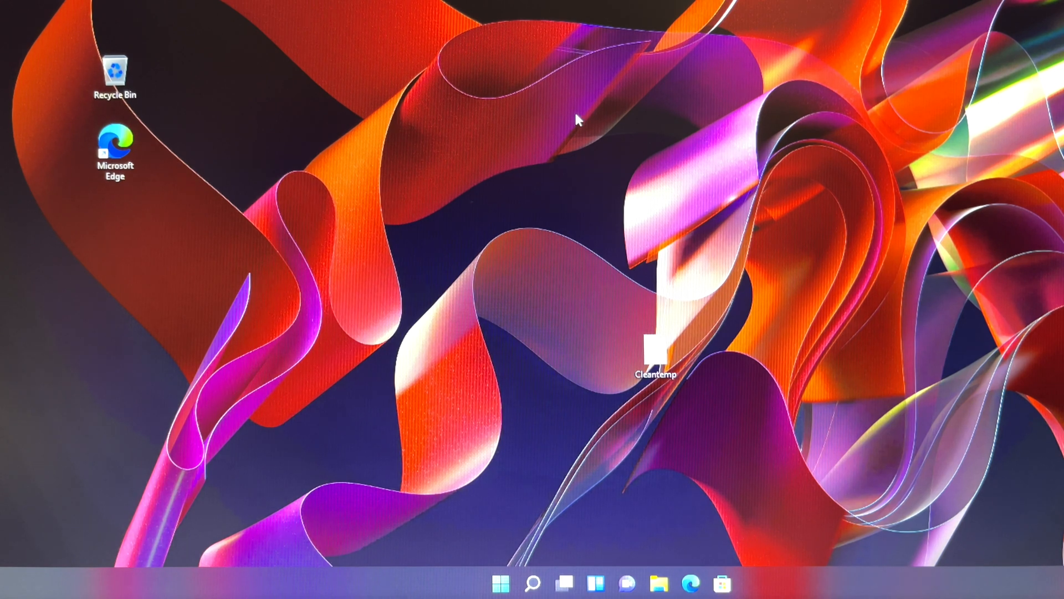
mouse_move(582, 114)
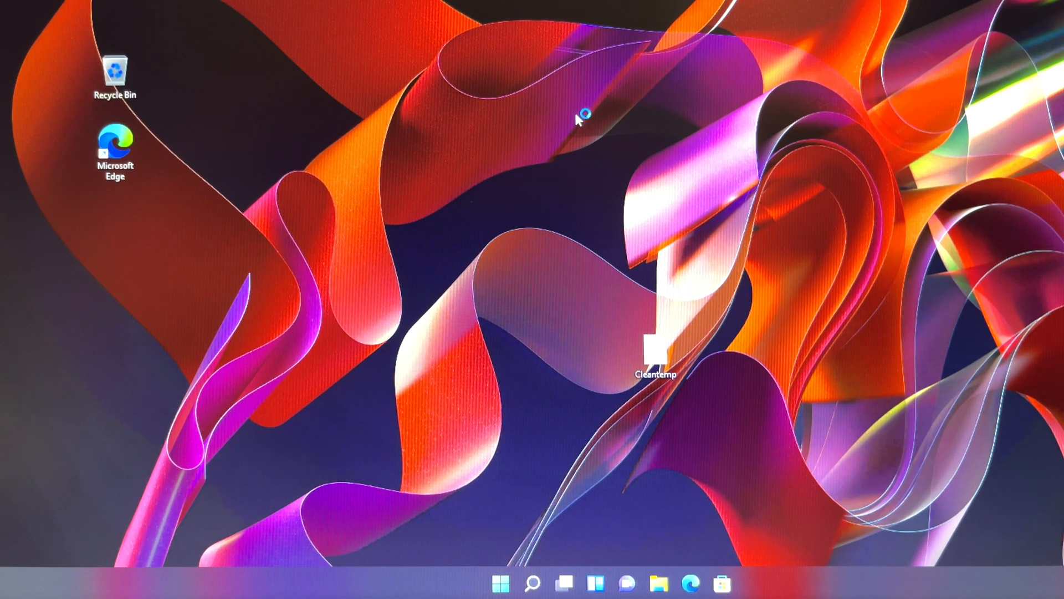